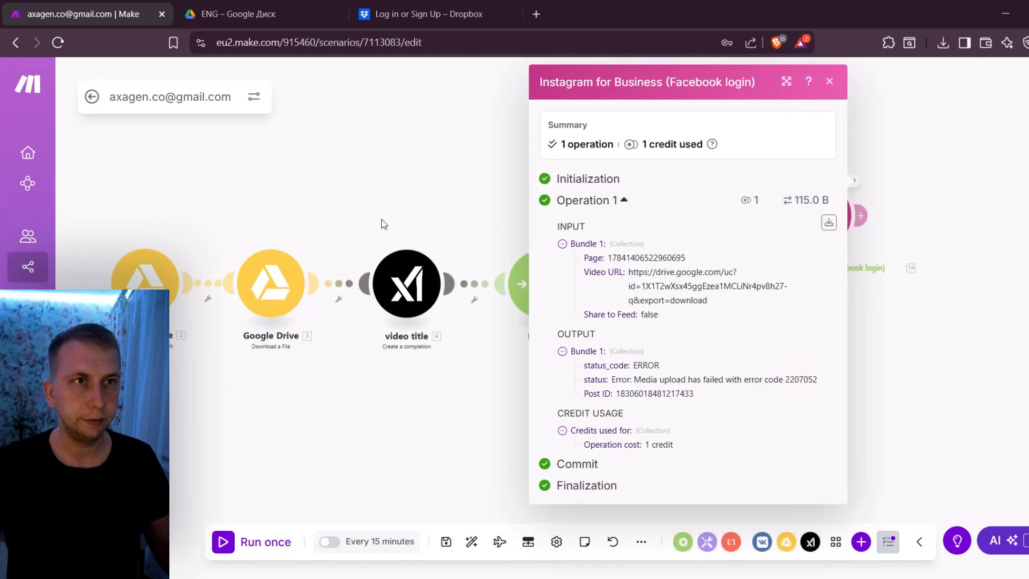
- Dismiss the Instagram step's failed-upload run details, glance at Dropbox, and return to Make
left_click(830, 81)
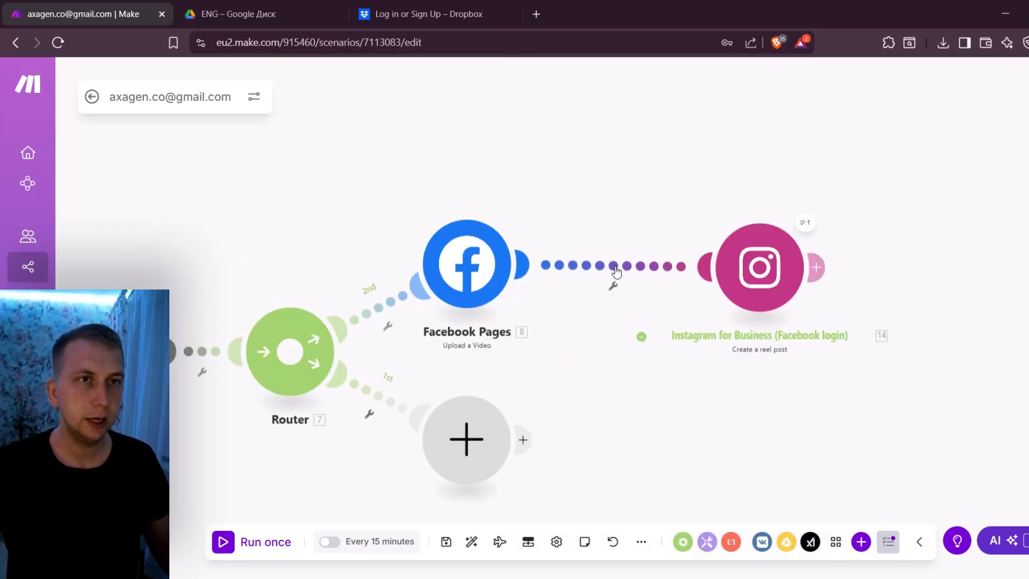
mouse_move(758, 266)
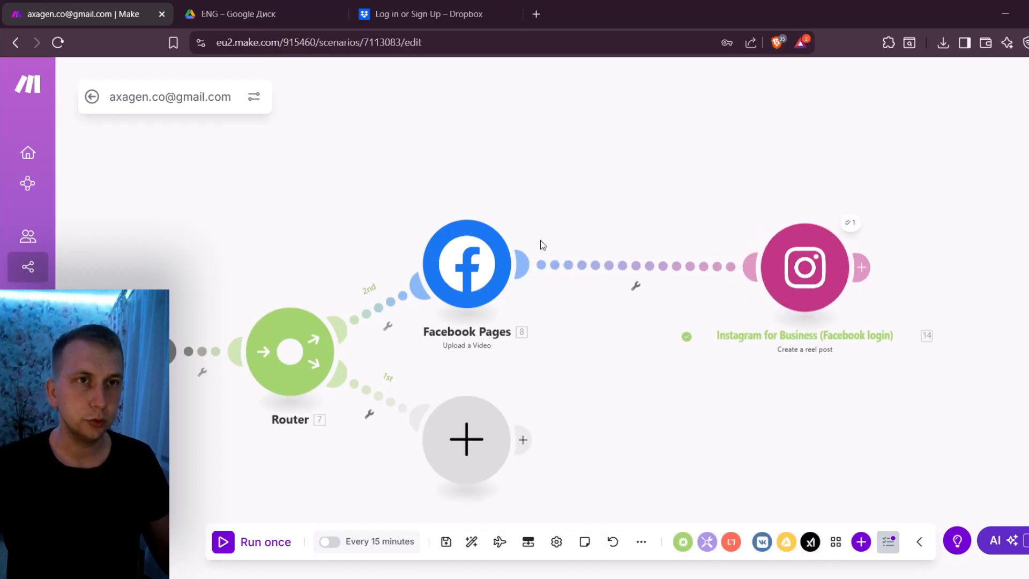
left_click(419, 14)
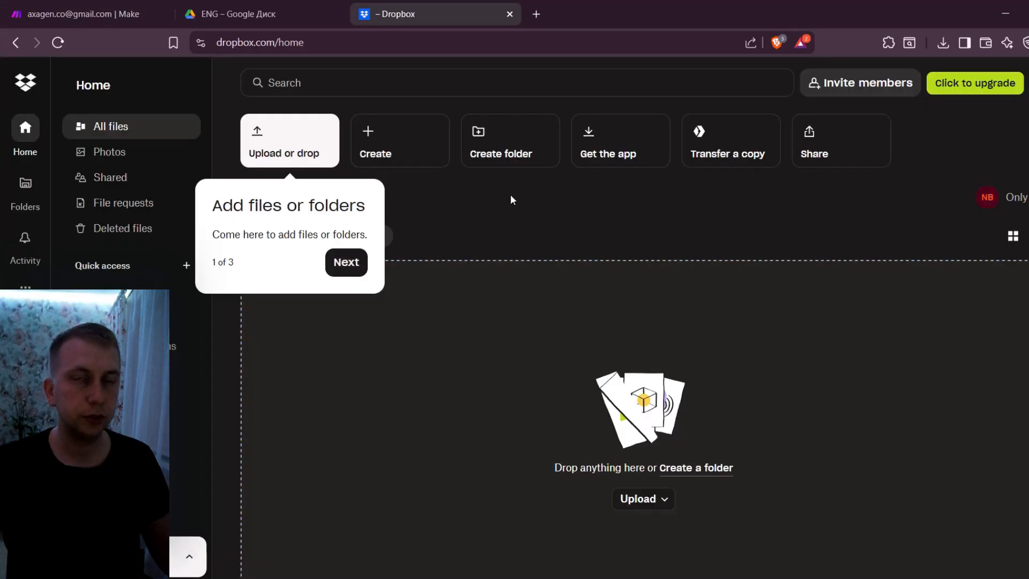
left_click(78, 14)
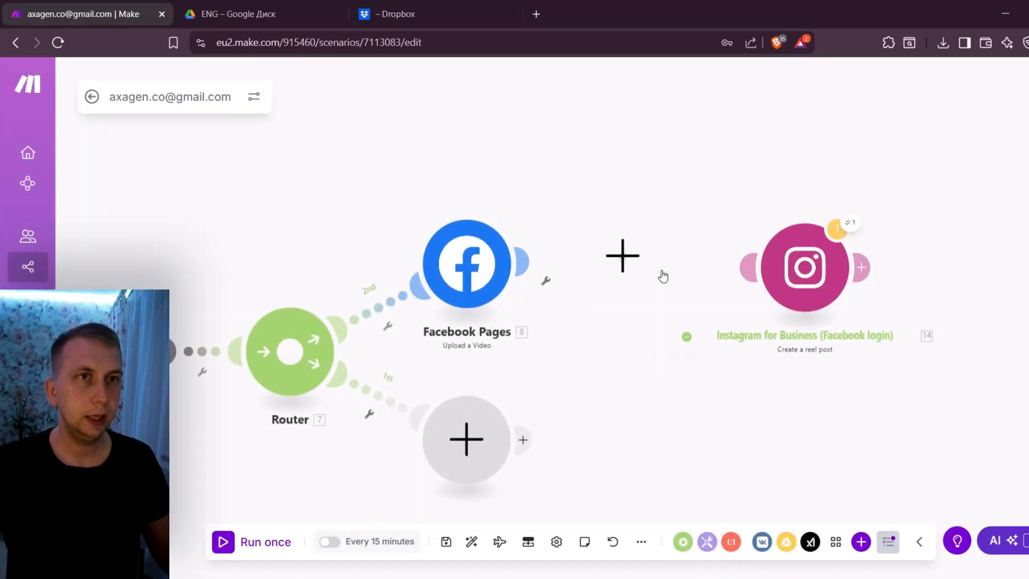
- Insert Dropbox 'Upload a File' before the Instagram reel post and start a Dropbox connection
left_click(620, 255)
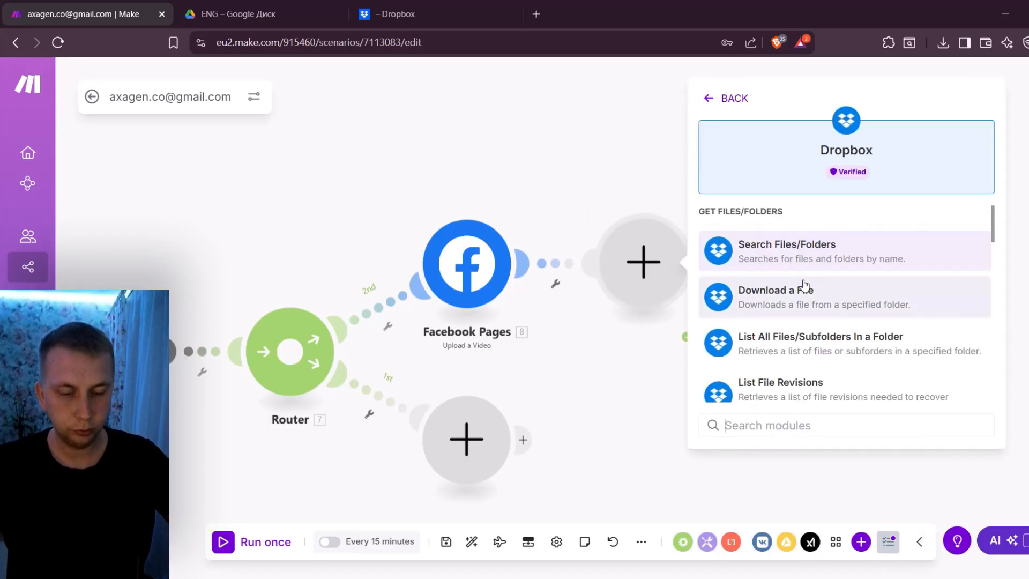
type("upl")
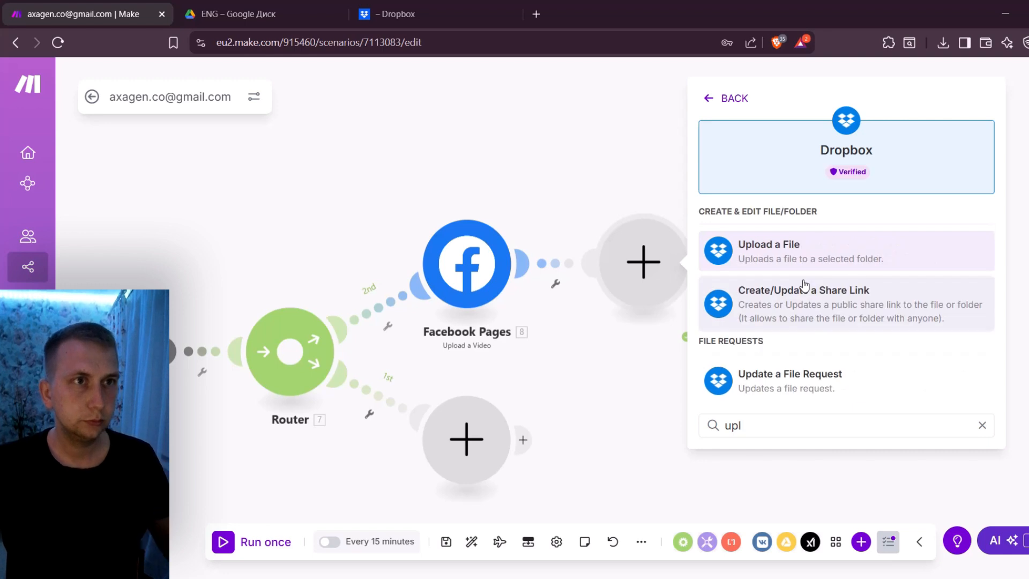
left_click(769, 250)
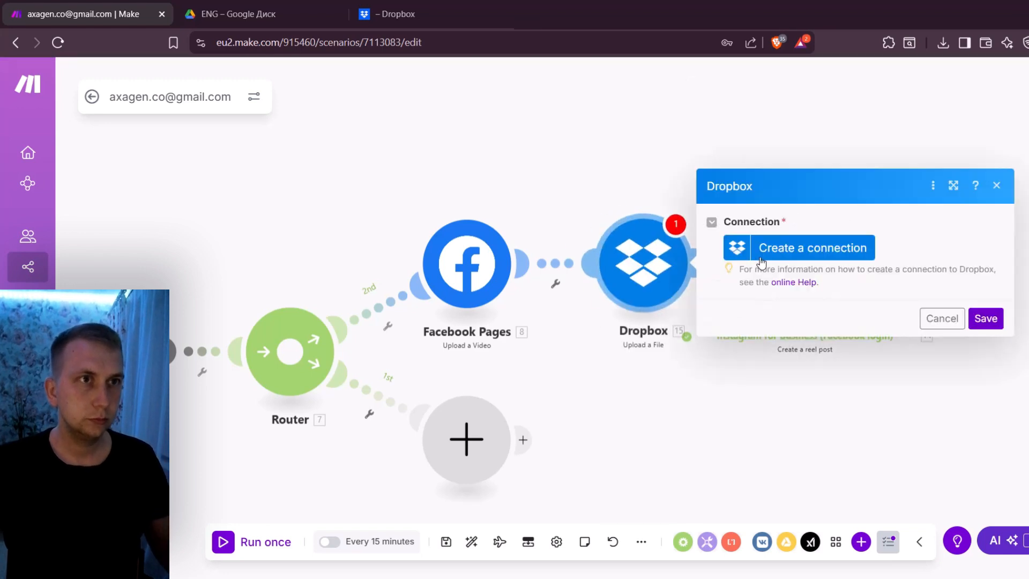
left_click(812, 247)
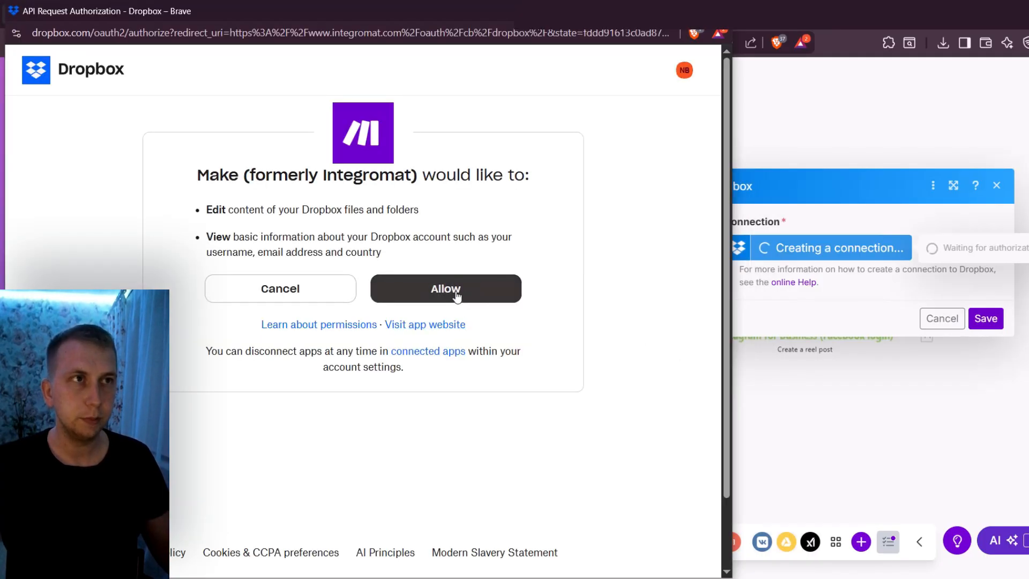
- Allow Make access to Dropbox, create a 'temporary' folder, and return to Make
left_click(445, 289)
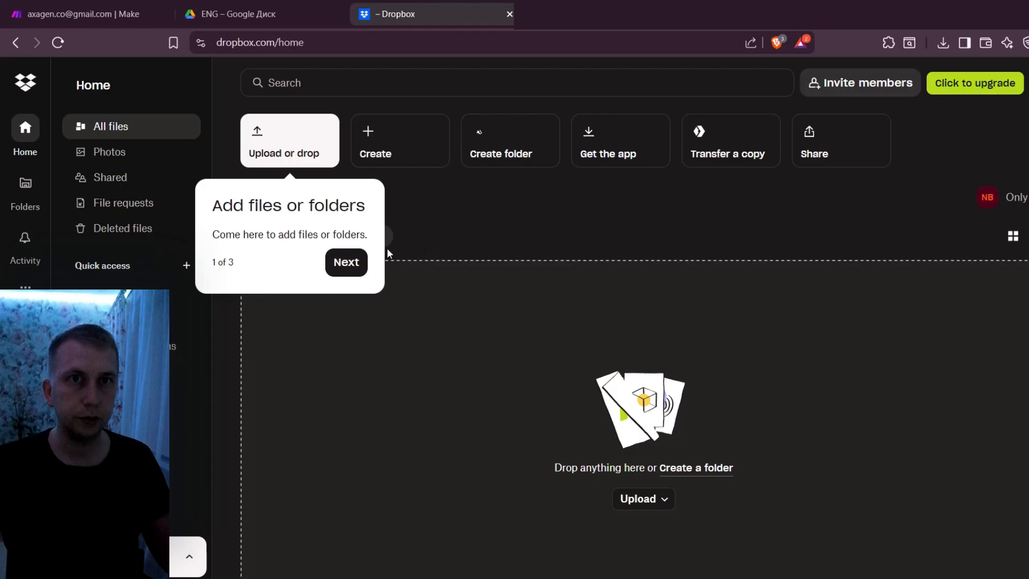
type("temporary")
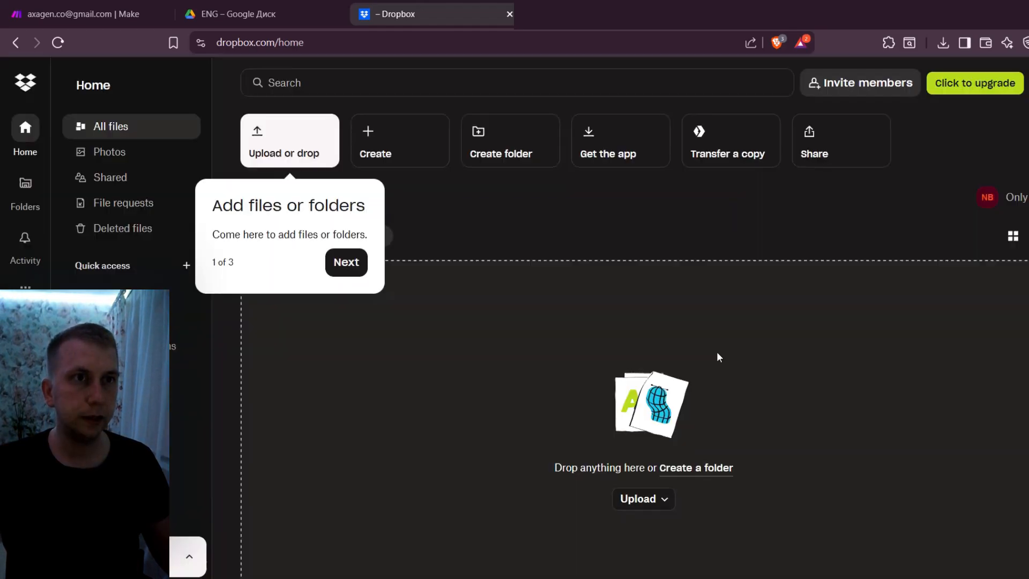
left_click(79, 14)
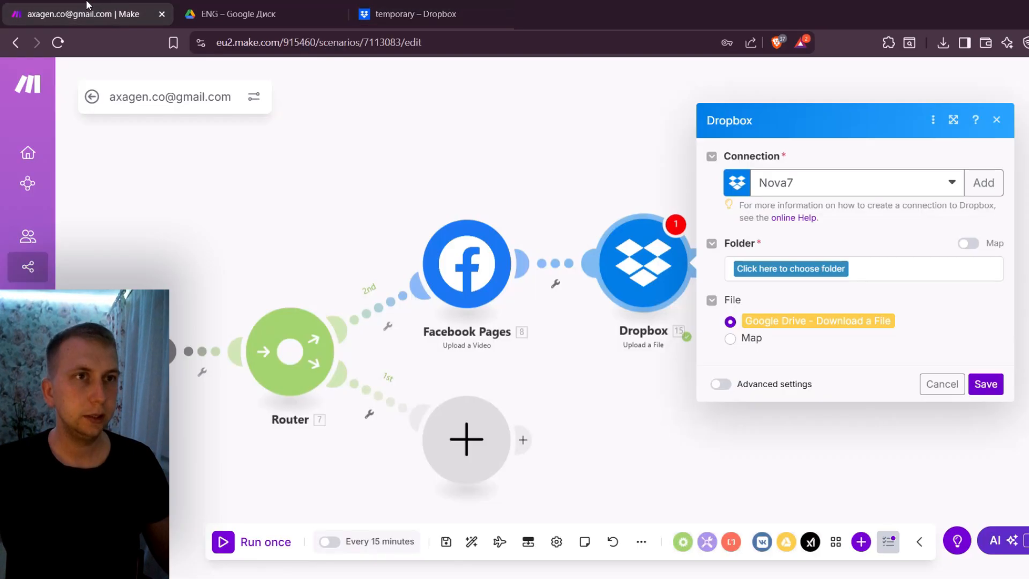
- Set the Dropbox upload destination to /temporary/ with Google Drive's downloaded file as source
left_click(790, 269)
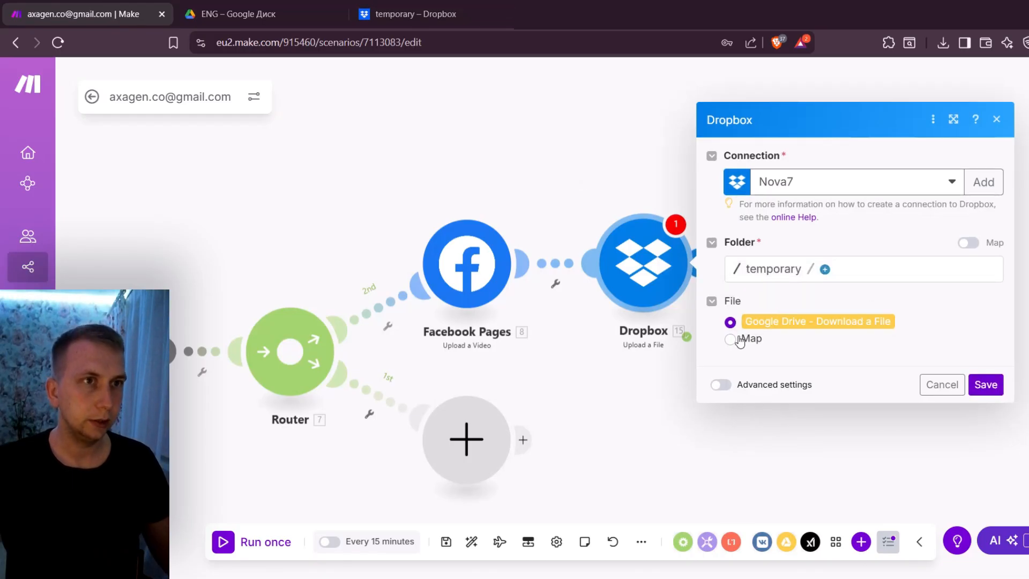
left_click(730, 339)
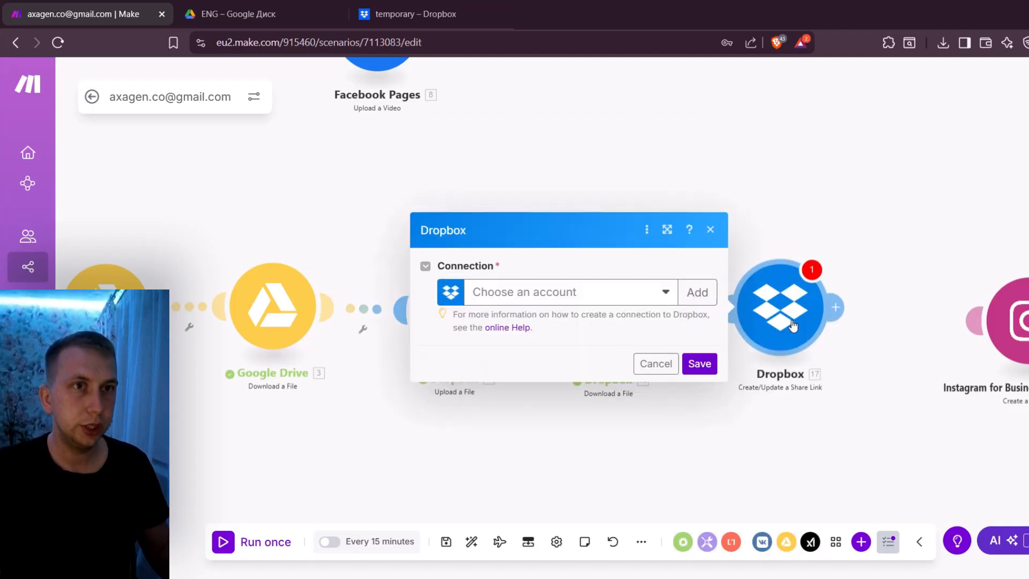
- Give the share-link step the Nova7 connection and the uploaded file's Path lower
left_click(697, 292)
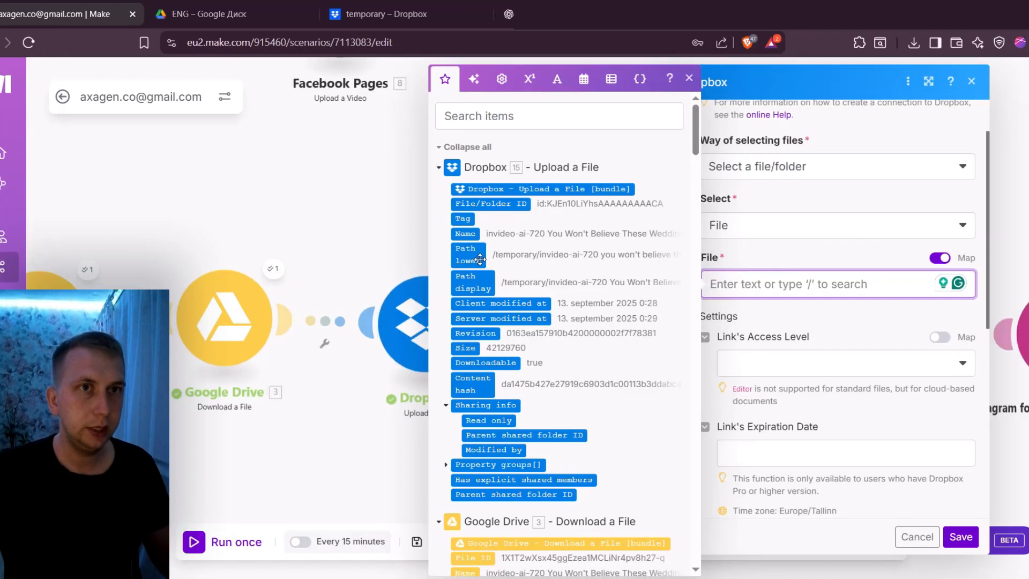
left_click(467, 254)
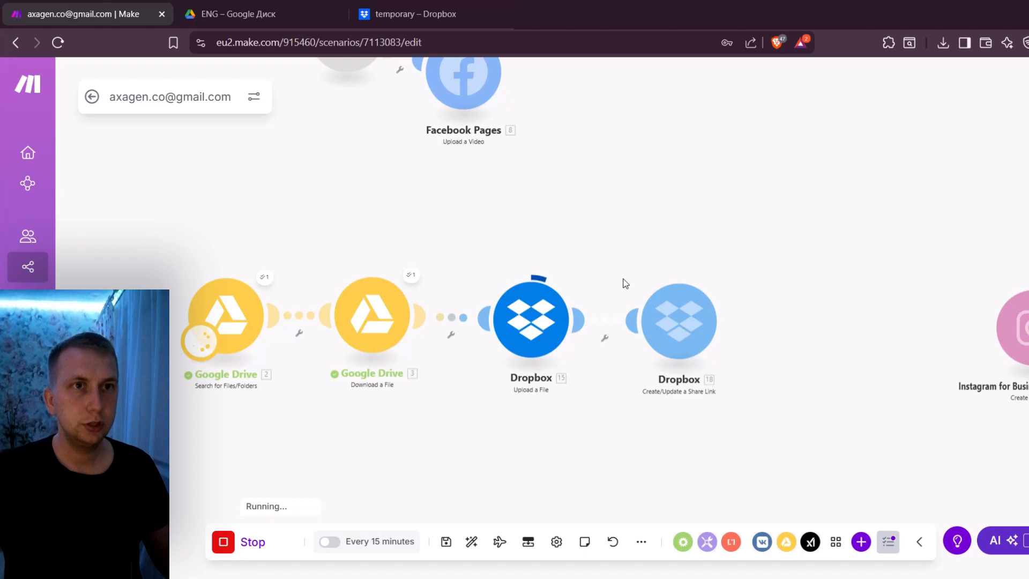
mouse_move(568, 384)
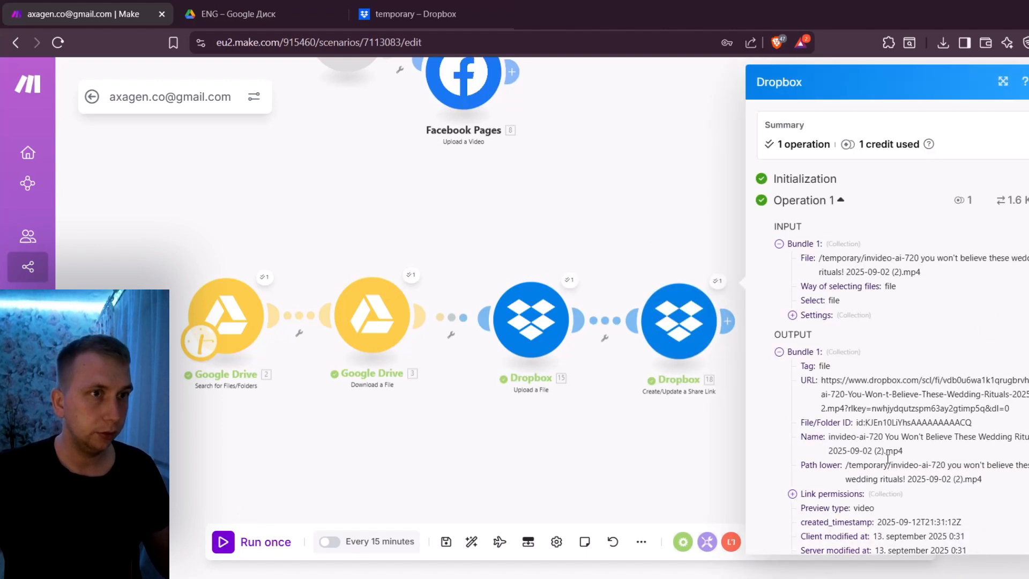
- Scroll through the share-link step's output to view the generated Dropbox URL
scroll("down", 3)
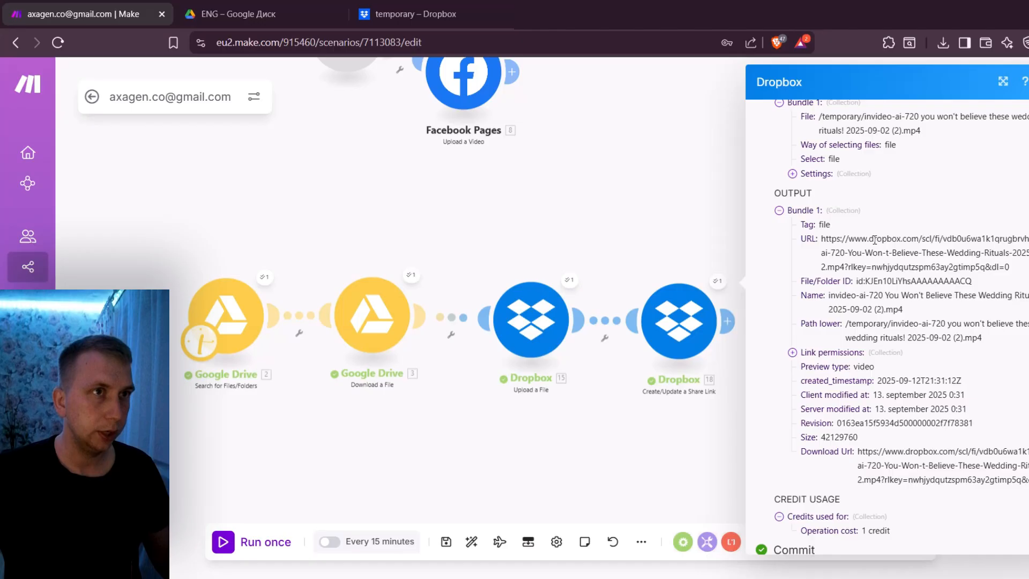
mouse_move(888, 448)
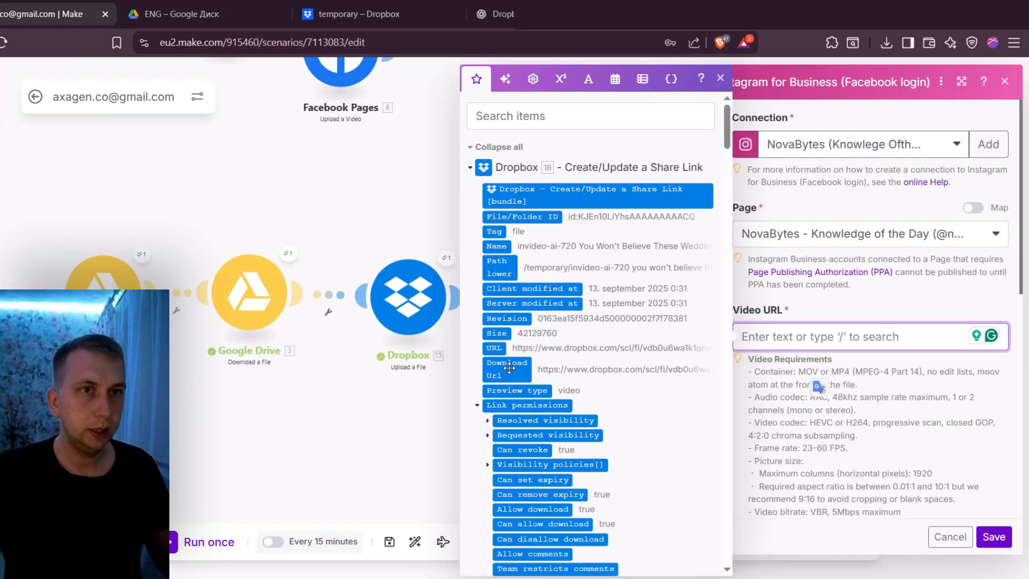
- Map the share link's Download Url into the Instagram reel's Video URL field
left_click(506, 368)
type("d")
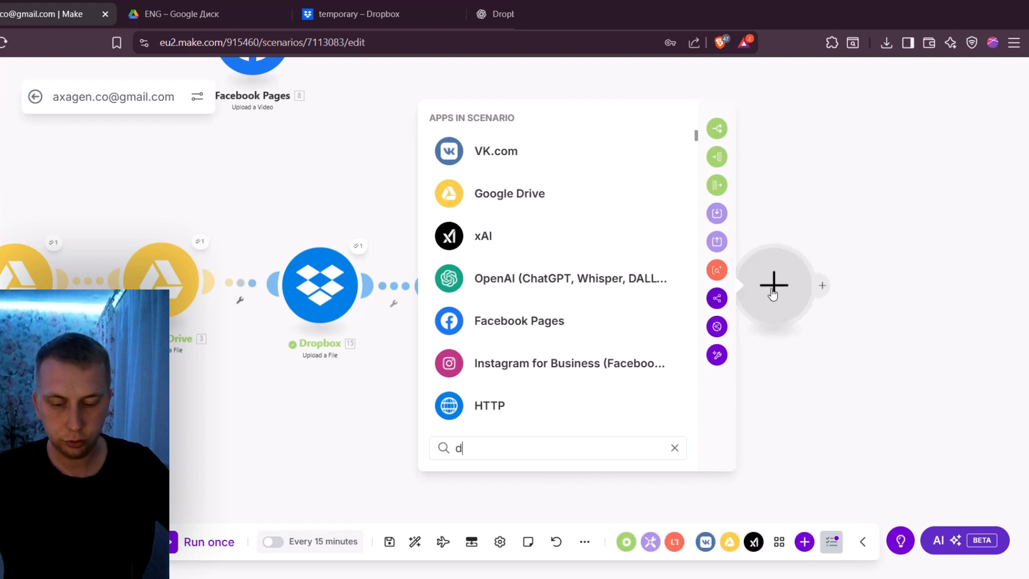
- Add Dropbox 'Delete a File/Folder' with its path mapped from the share link's Path lower
type("ele")
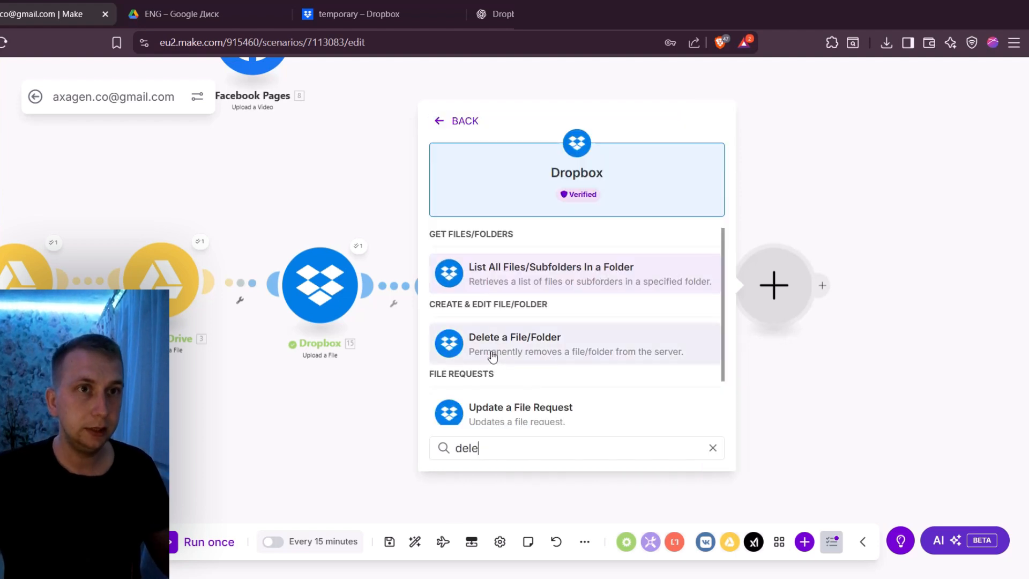
left_click(515, 344)
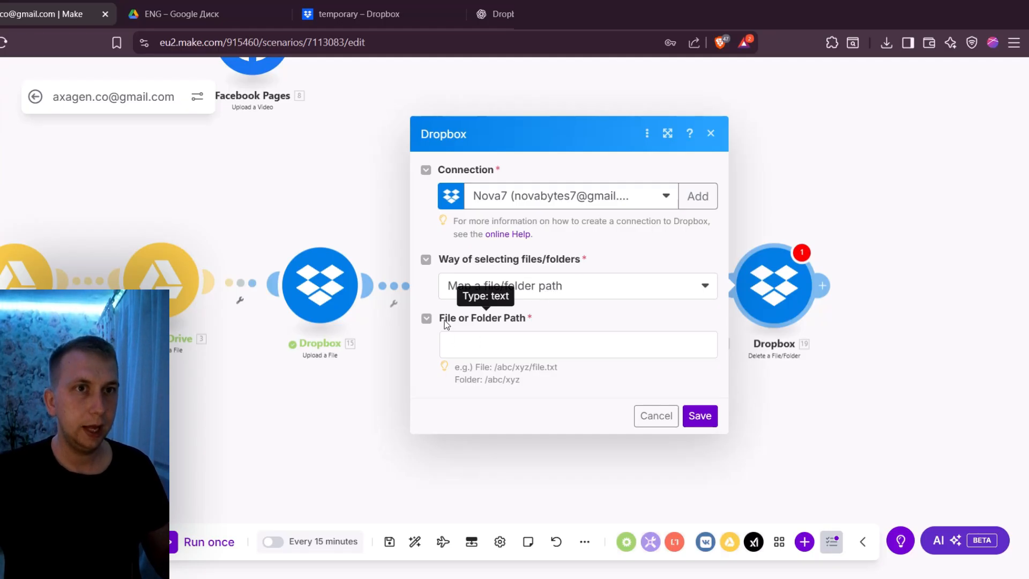
left_click(578, 344)
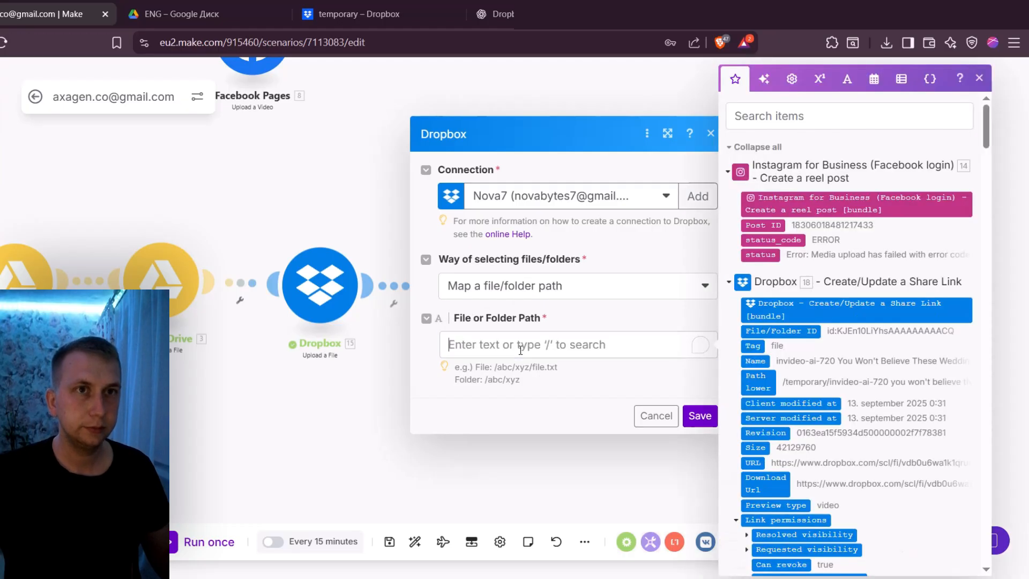
type("path")
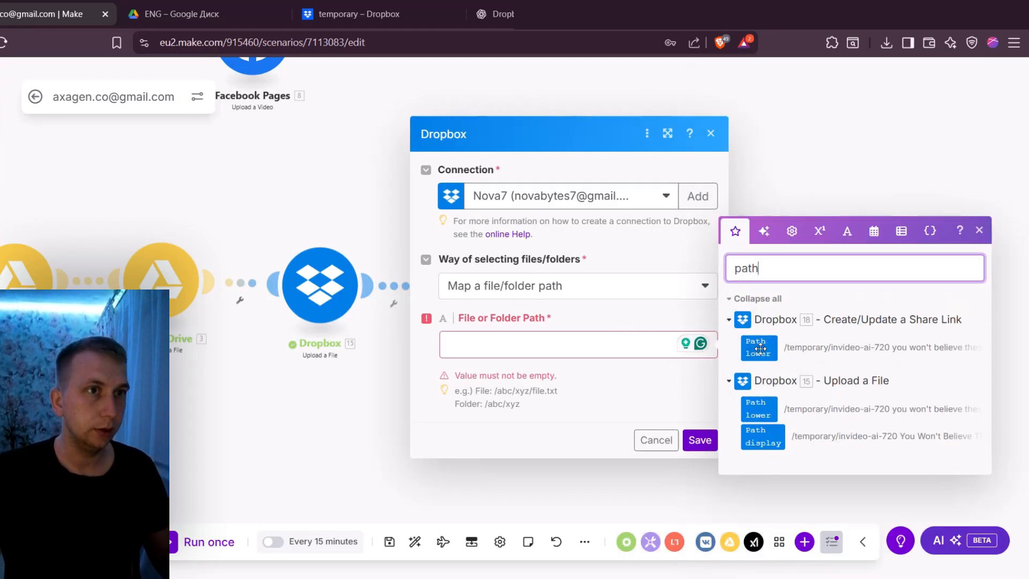
left_click(710, 133)
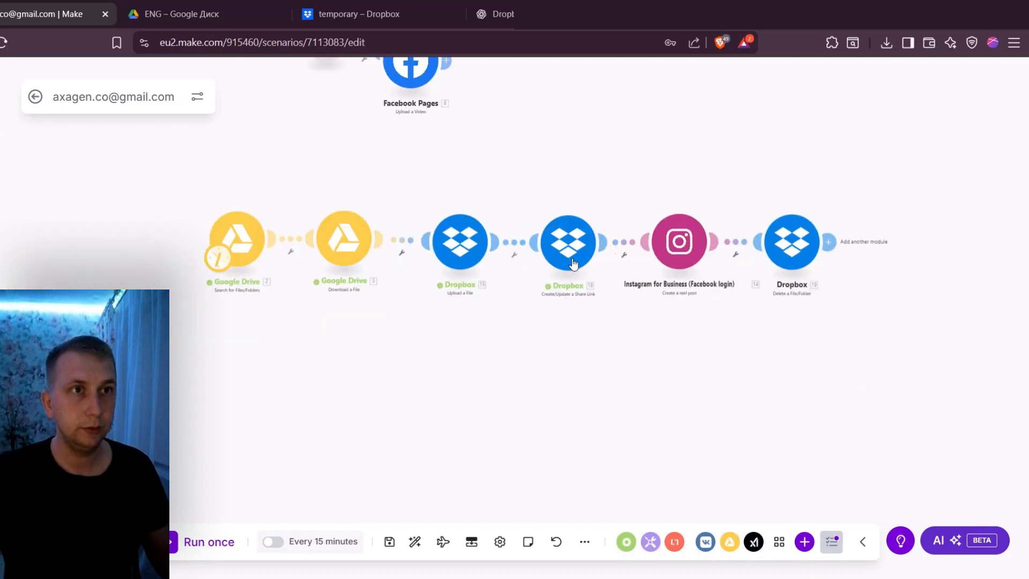
mouse_move(226, 285)
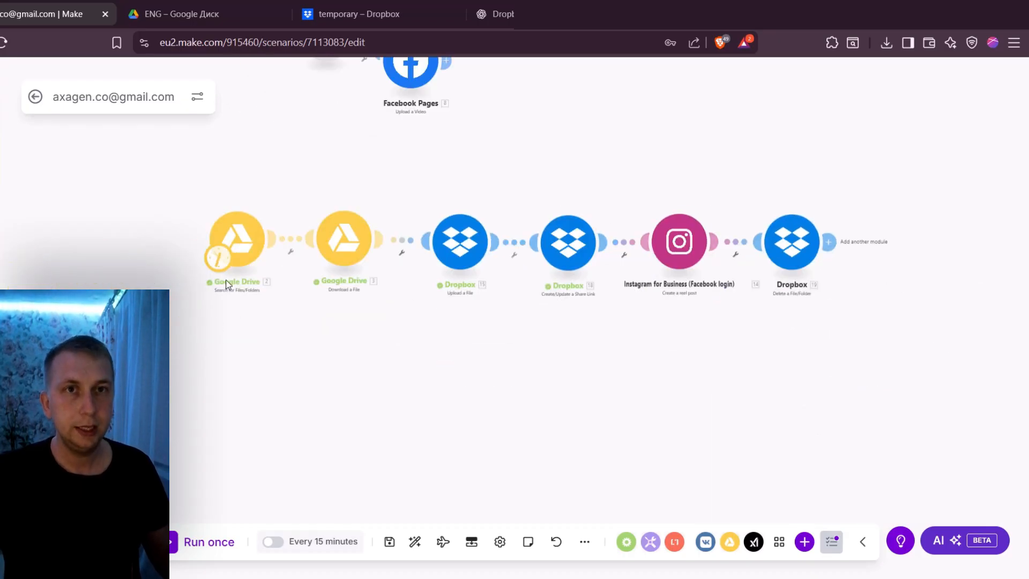
mouse_move(395, 205)
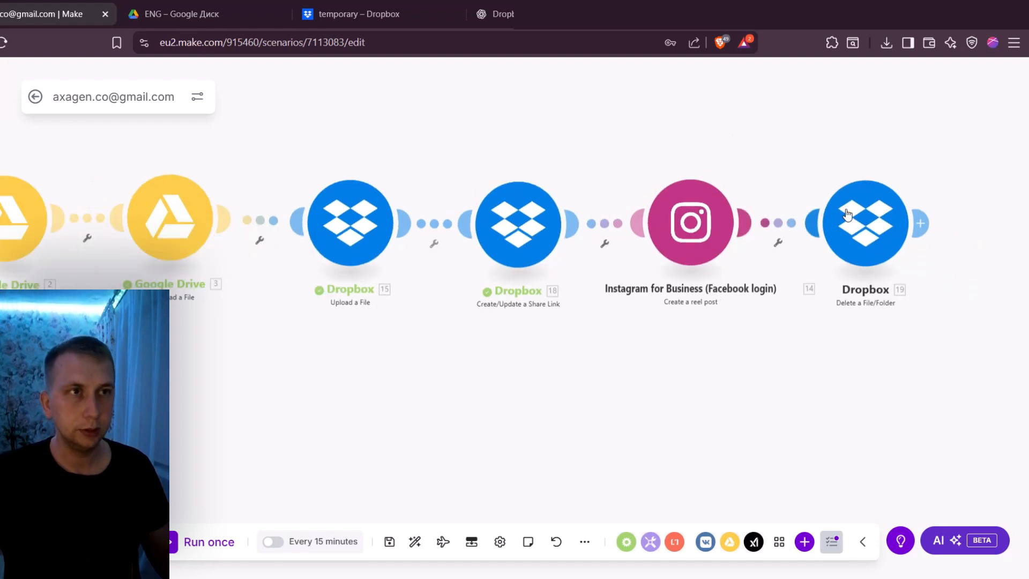
mouse_move(740, 125)
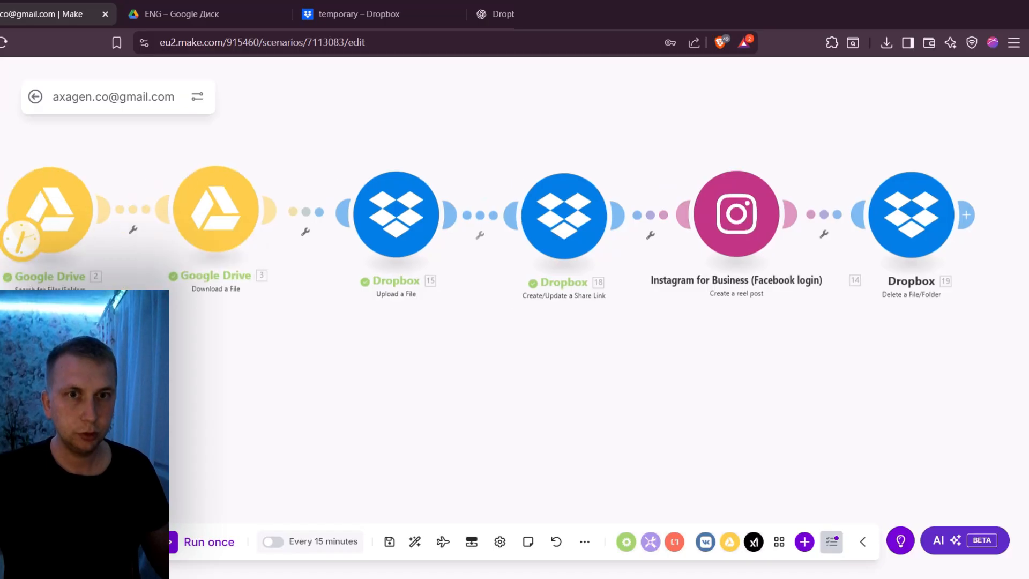
- Run the scenario once and inspect the Instagram step's results
left_click(208, 542)
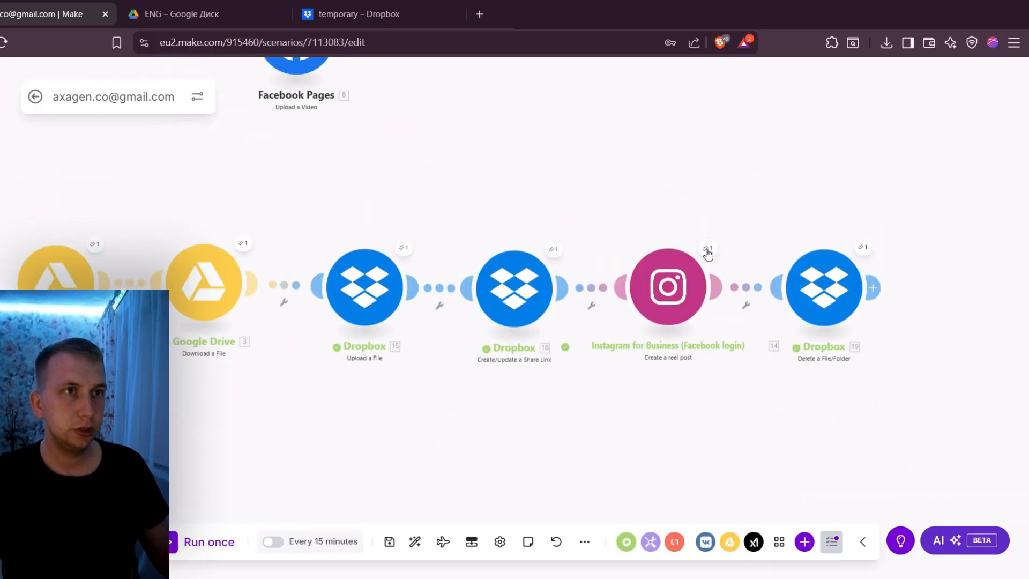
left_click(708, 249)
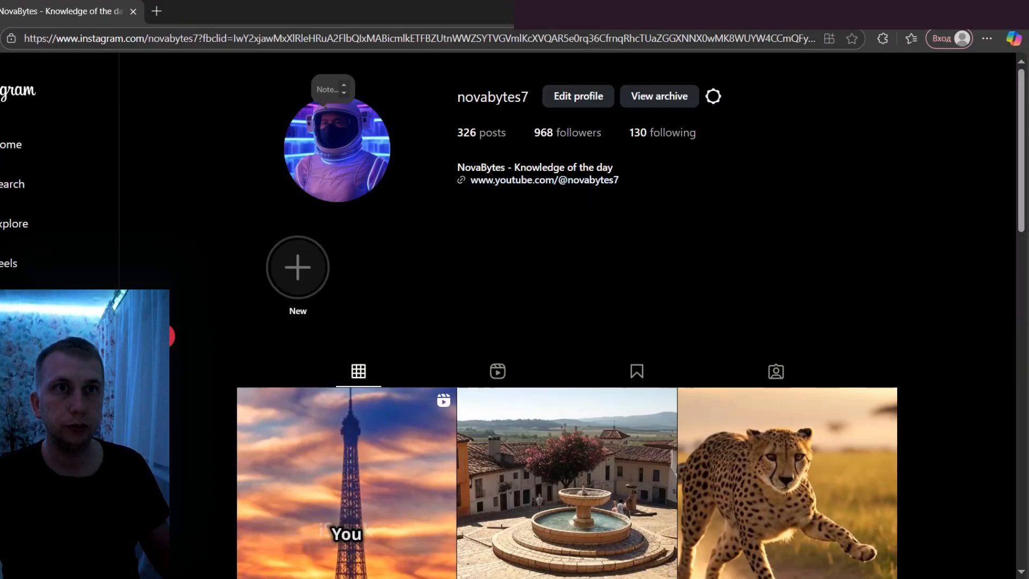
- Open the Instagram profile's Reels and view the newest posted reel
left_click(497, 371)
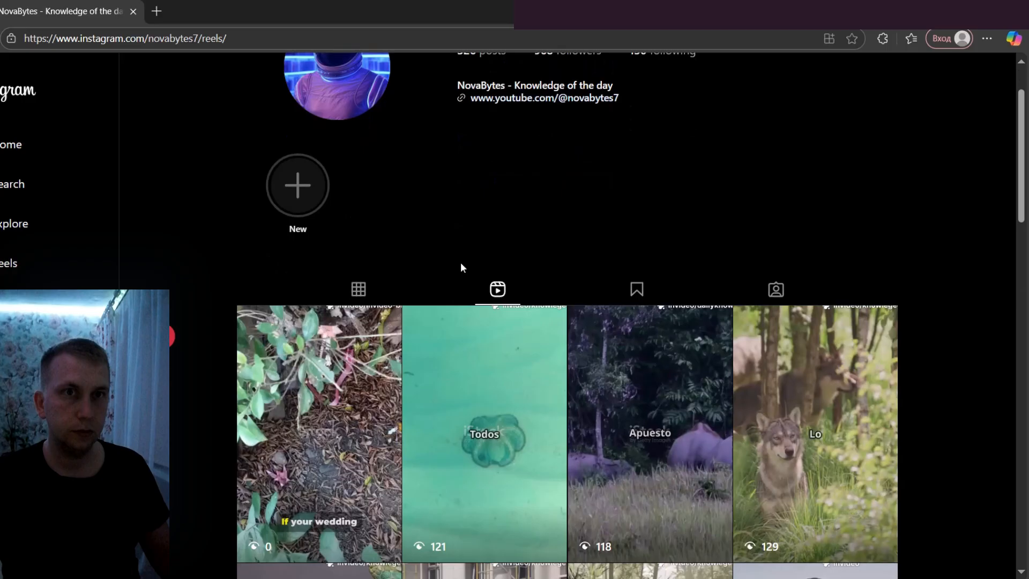
left_click(319, 433)
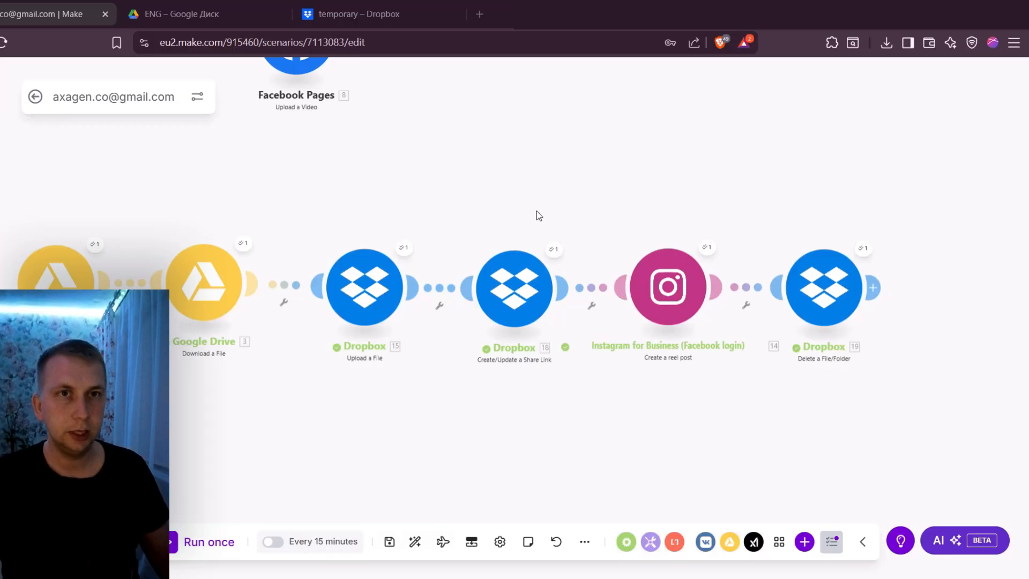
mouse_move(424, 194)
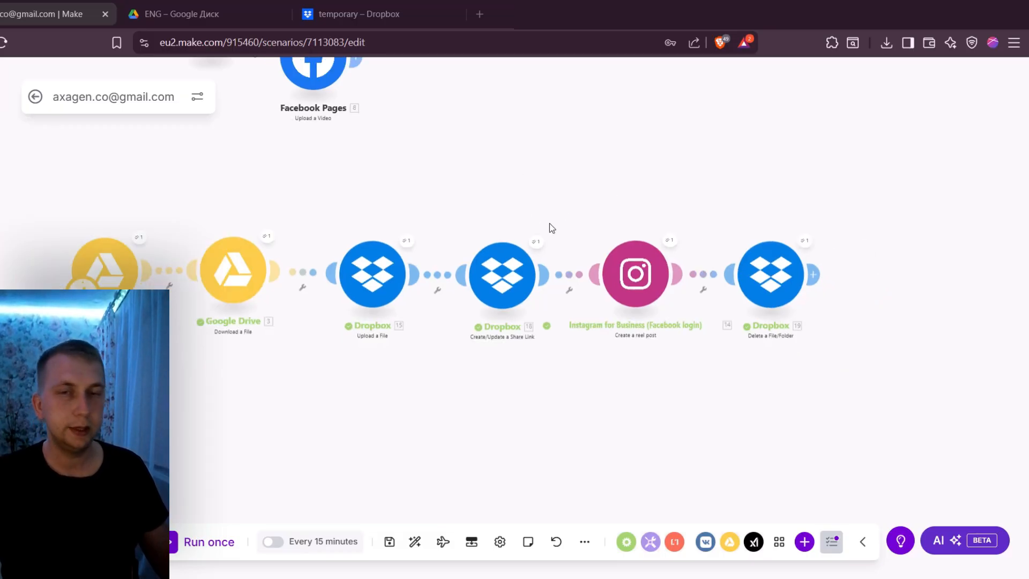
mouse_move(589, 221)
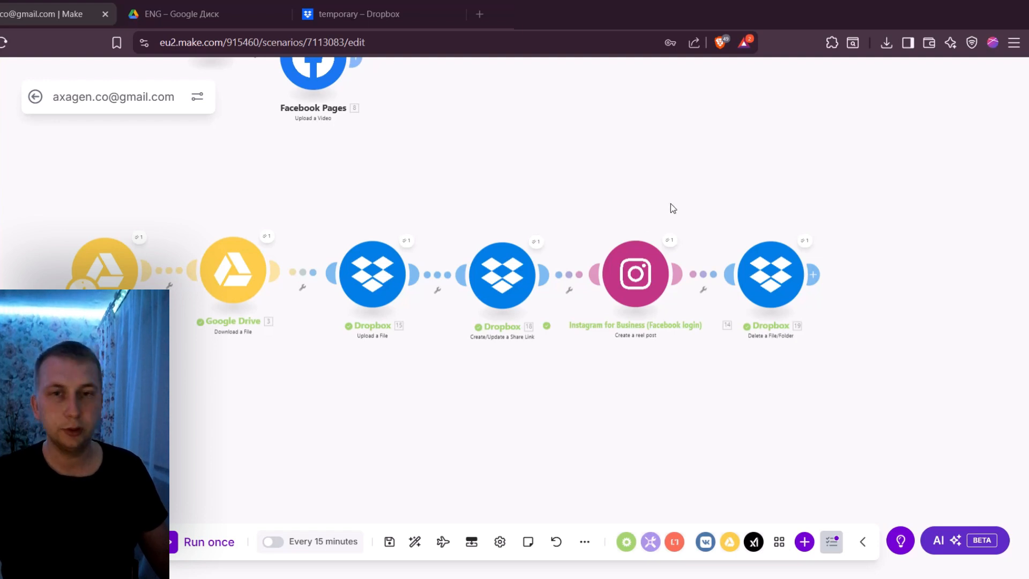
mouse_move(645, 217)
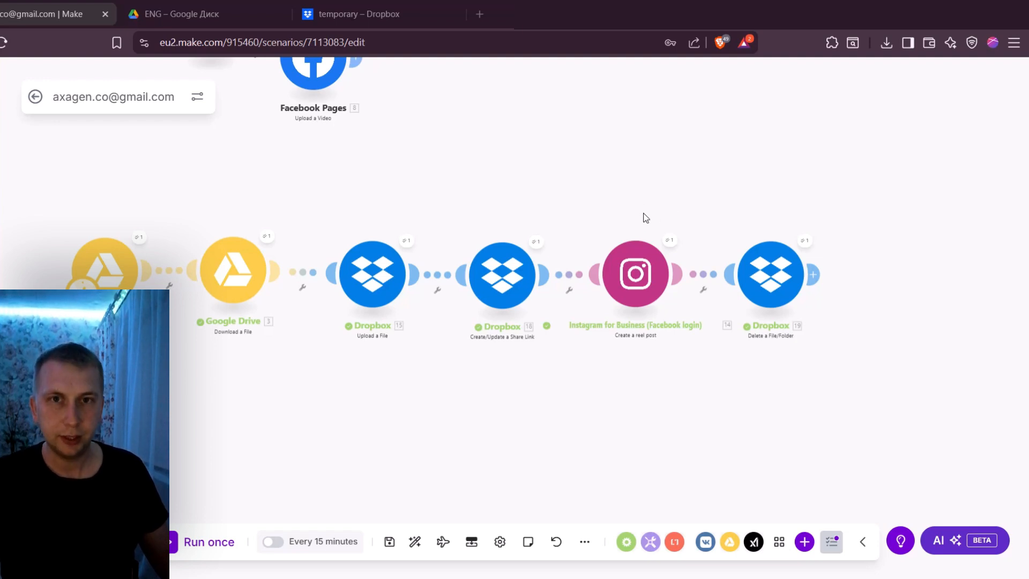